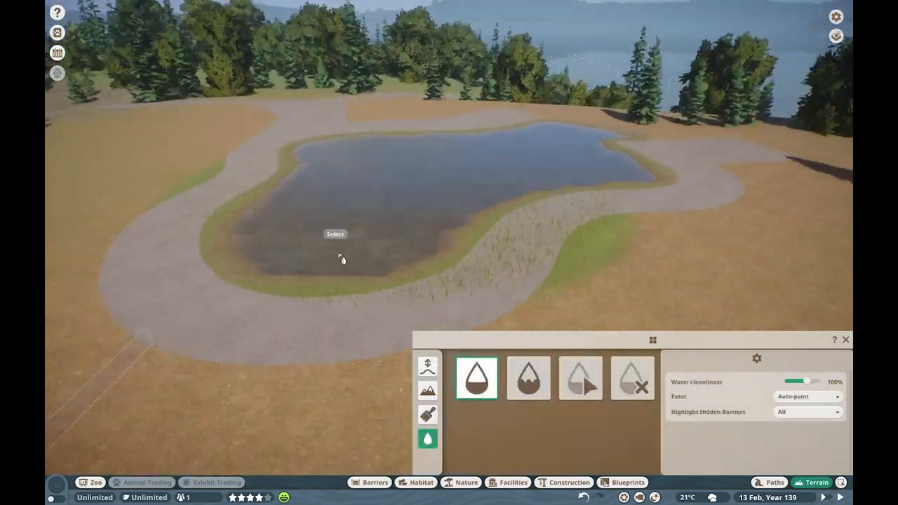
- Place faux rock pieces along the pond shoreline as a new group
click(570, 482)
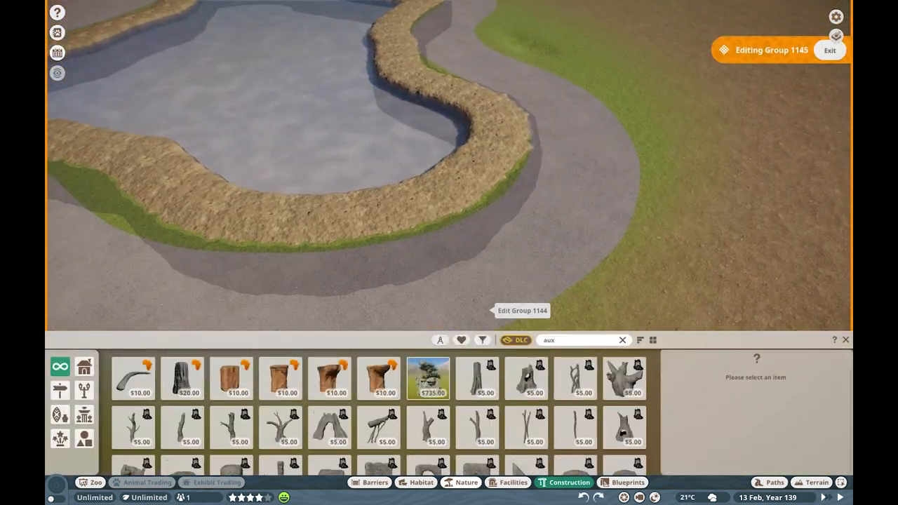
- Complete the rock edging around the pond and add a flat rock ledge in the water
click(526, 378)
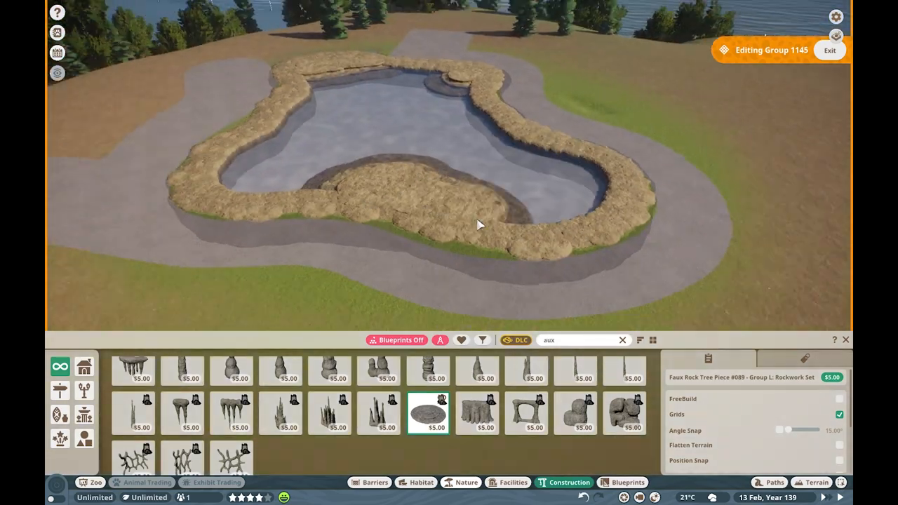
click(815, 481)
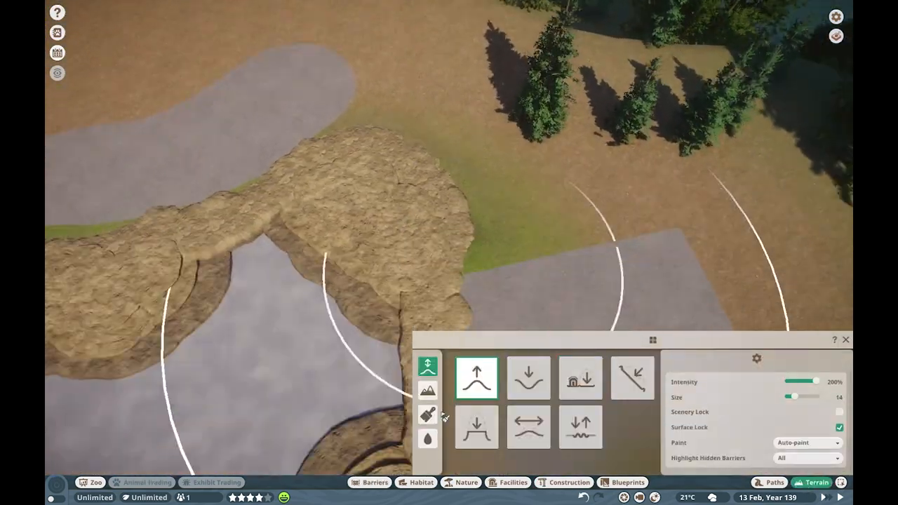
- Place two short wooden fence sections on the grass near the rockwork
click(370, 482)
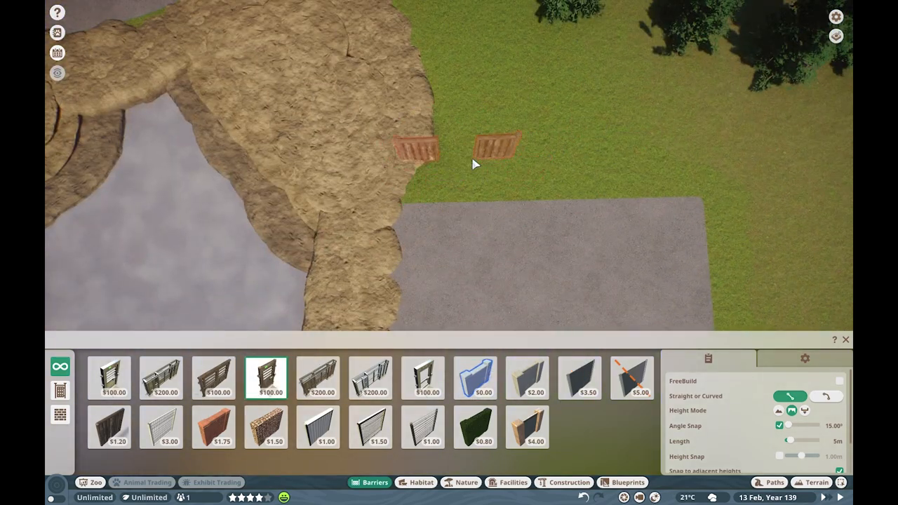
click(475, 378)
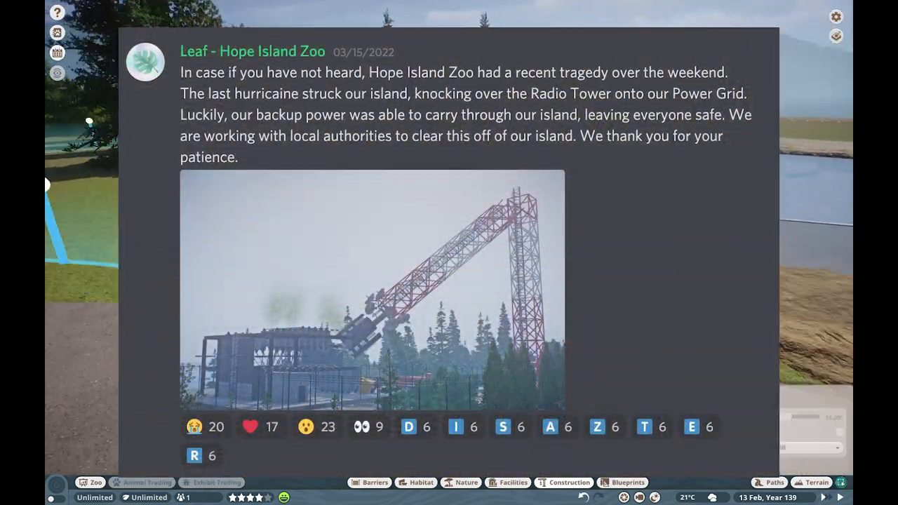
- Draw a clear glass barrier with posts along the rocky pond edge
click(563, 482)
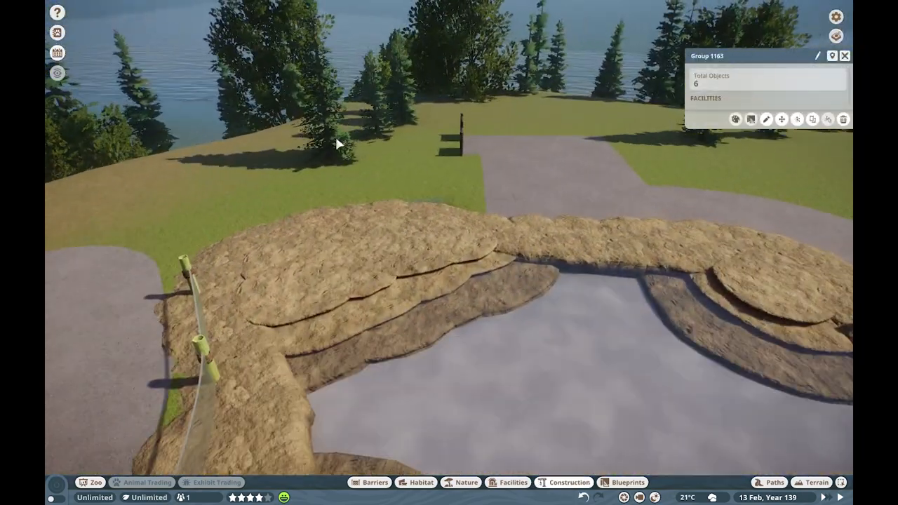
- Place concrete brick wall pieces, then search 'stained' for wood walls and shingle roof pieces
click(569, 483)
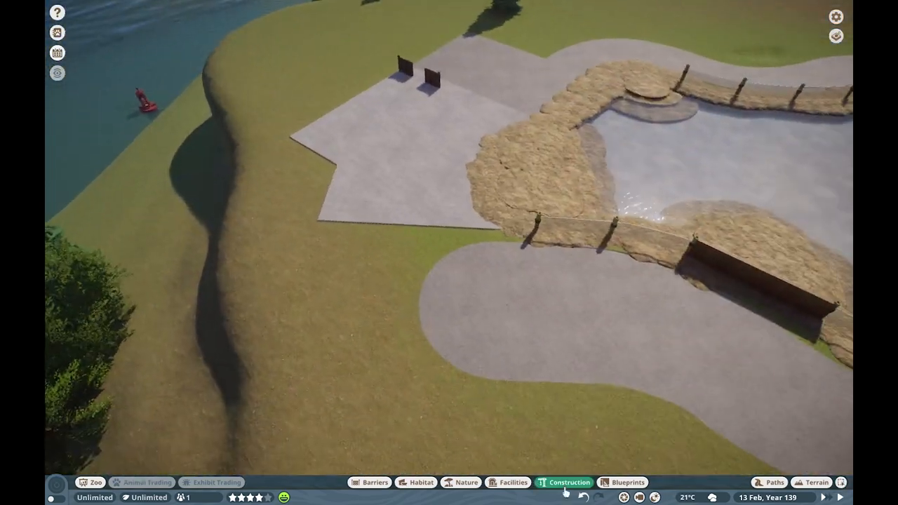
click(568, 482)
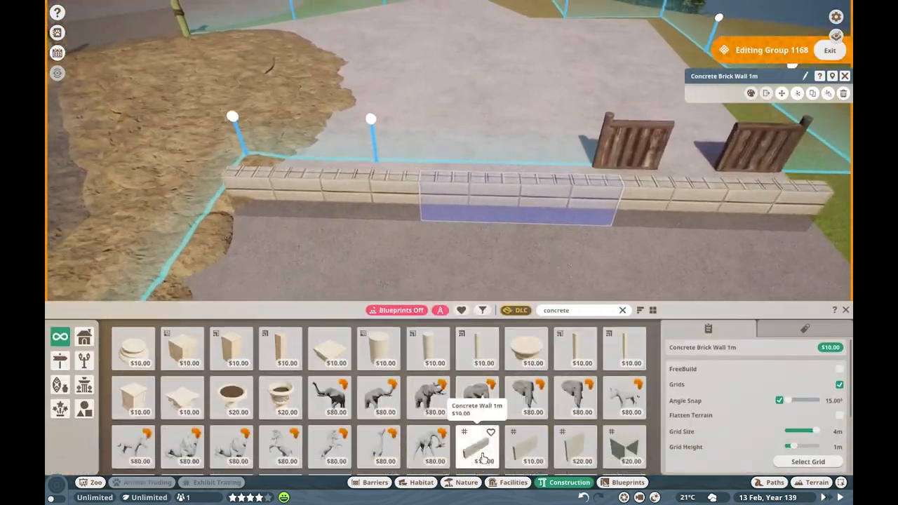
text(stained)
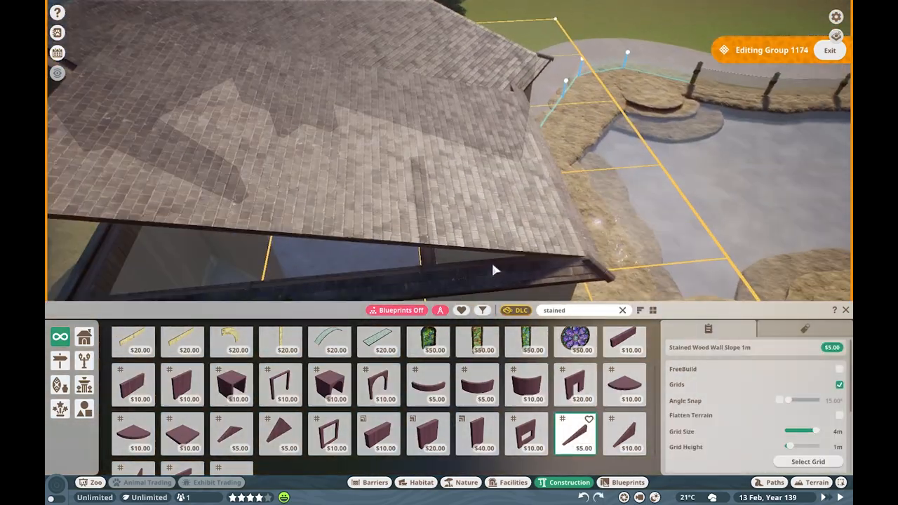
- Add sloped and 2m stained wood wall pieces to finish the building's roofline
click(623, 342)
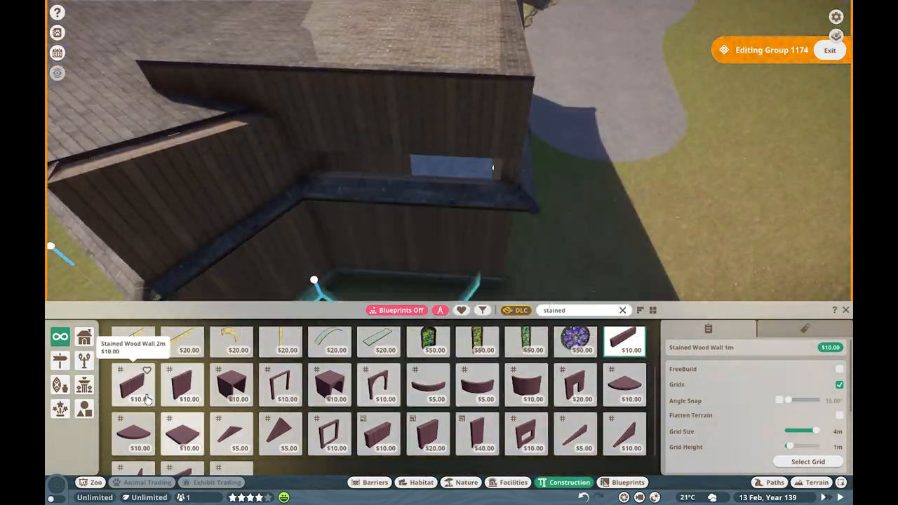
click(770, 482)
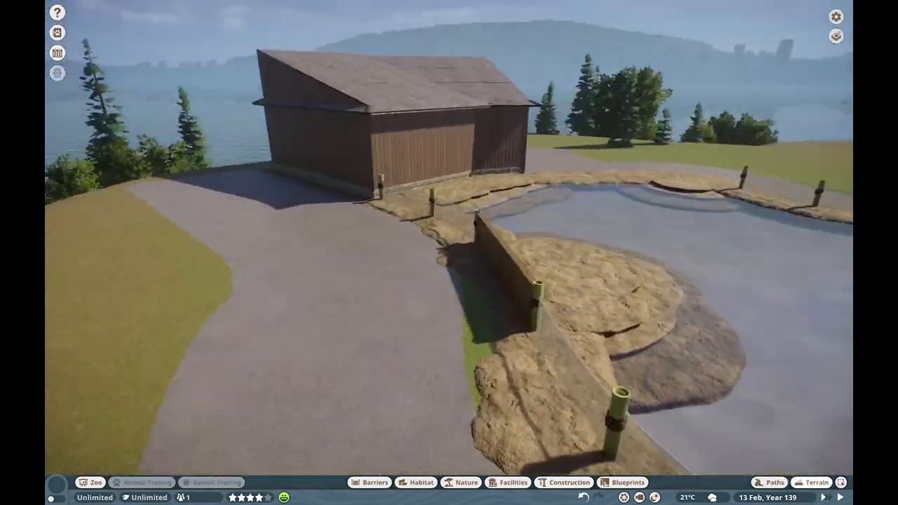
click(563, 482)
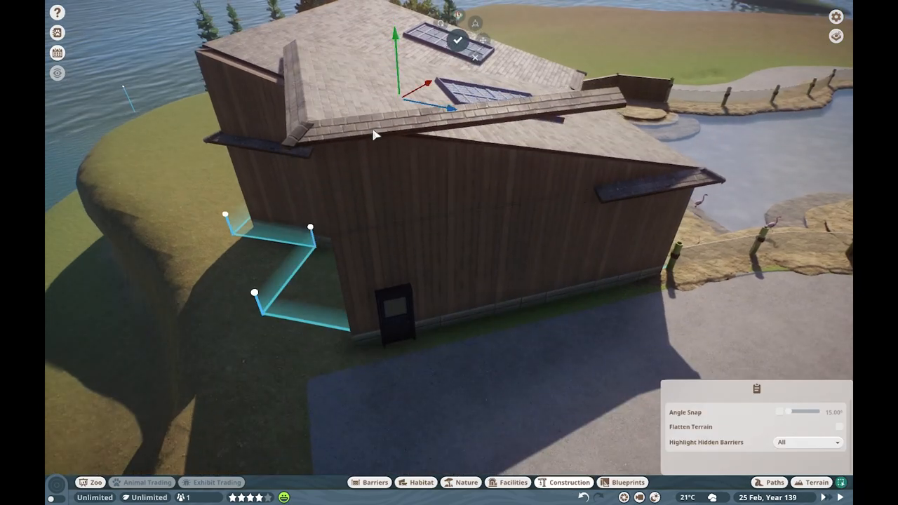
- Plant leafy trees and tall grasses along the pond edge beside the building
click(568, 482)
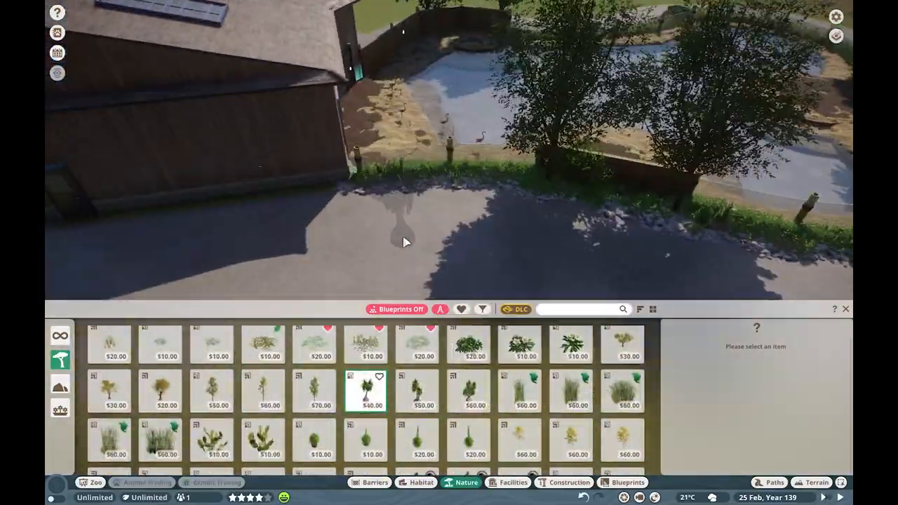
- Search 'patch' and paint gravel and mulch textures across the habitat floor
text(patch)
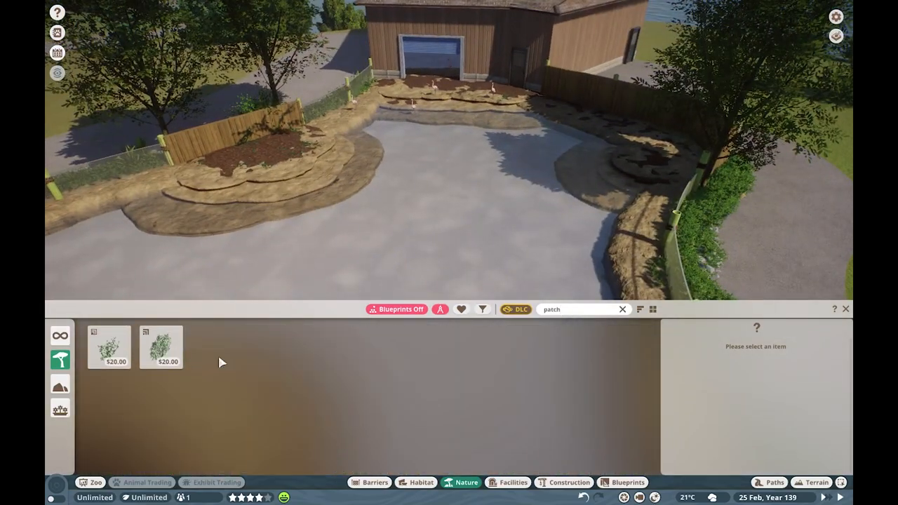
click(314, 340)
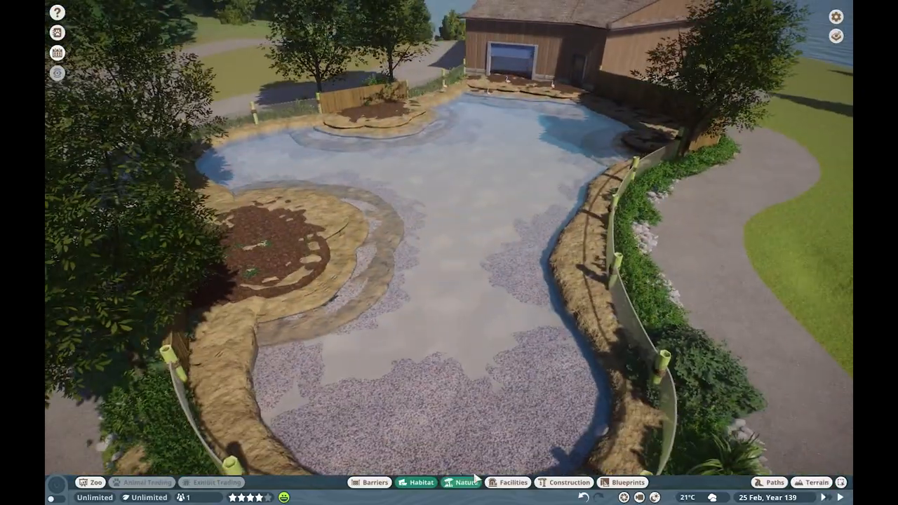
click(563, 482)
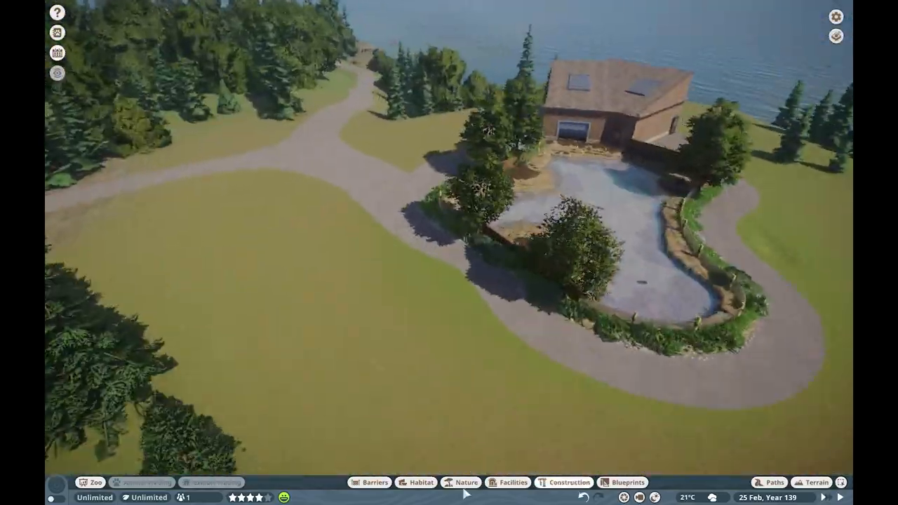
- Draw a curved path loop around the exhibit and add a bench with trees and shrubs
click(773, 482)
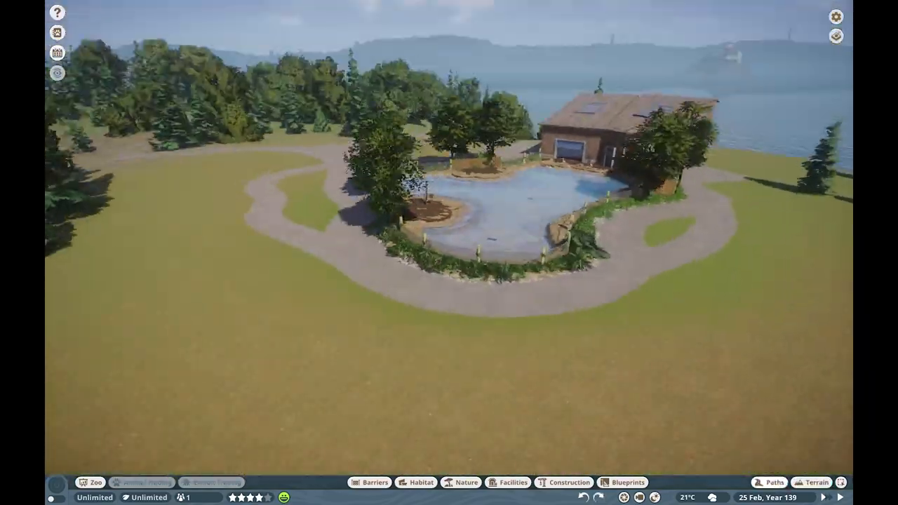
click(768, 481)
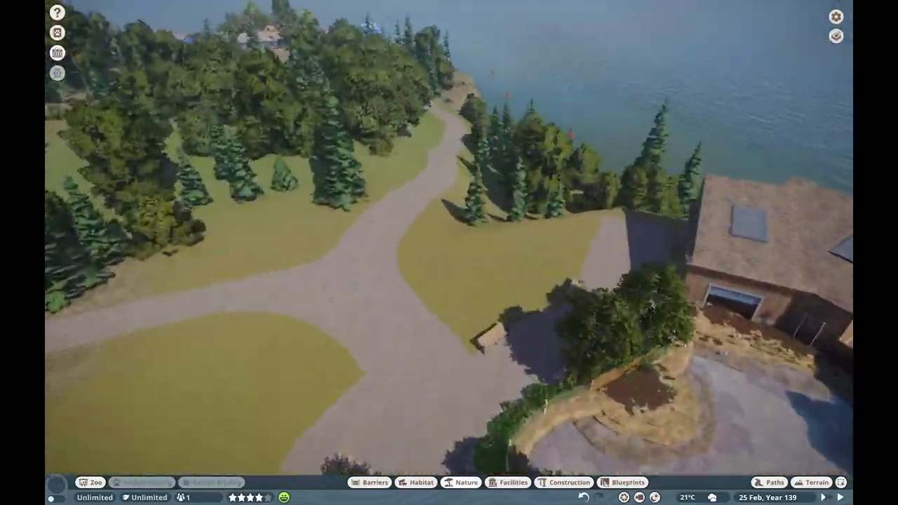
click(465, 482)
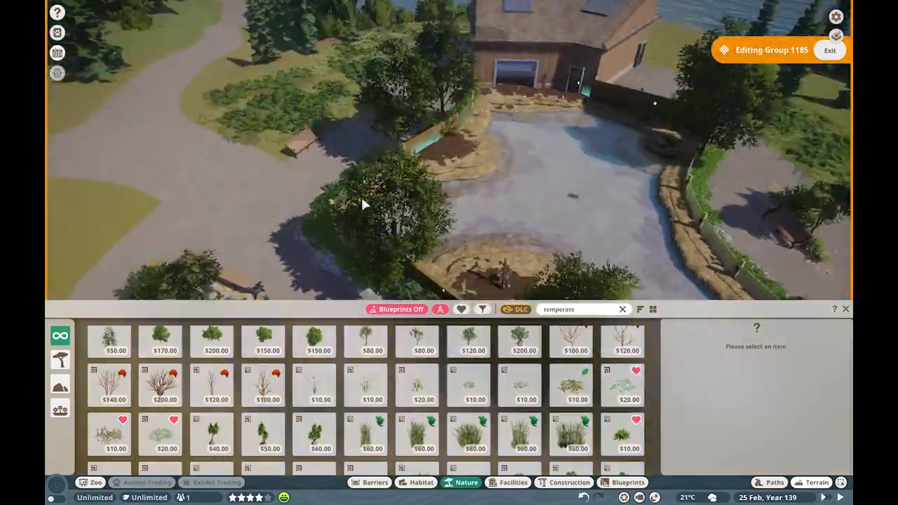
- Place temperate shrubs and pines on the slope behind the building toward the lake
click(468, 434)
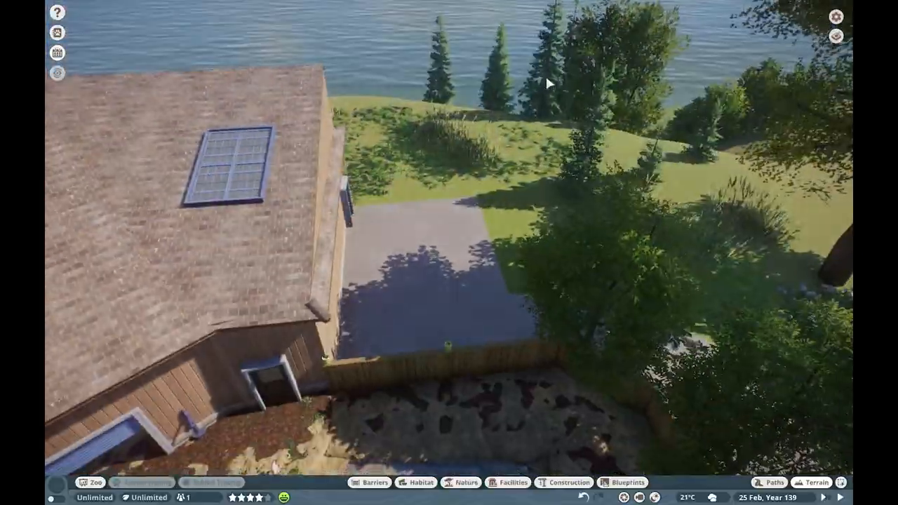
click(465, 481)
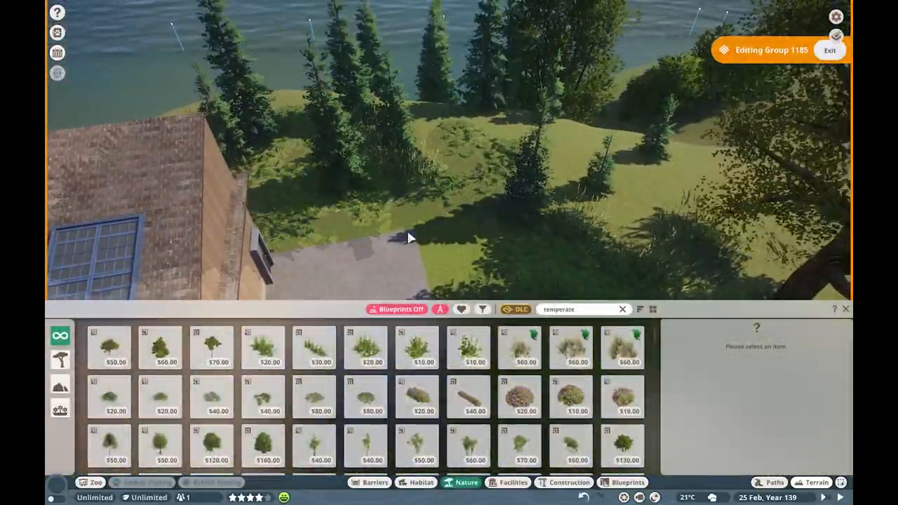